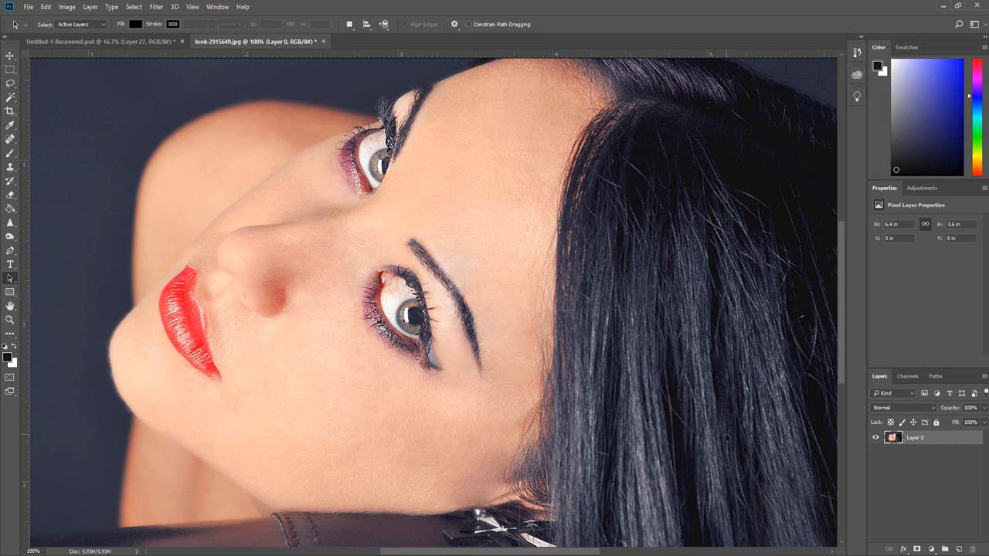
pyautogui.moveTo(712, 426)
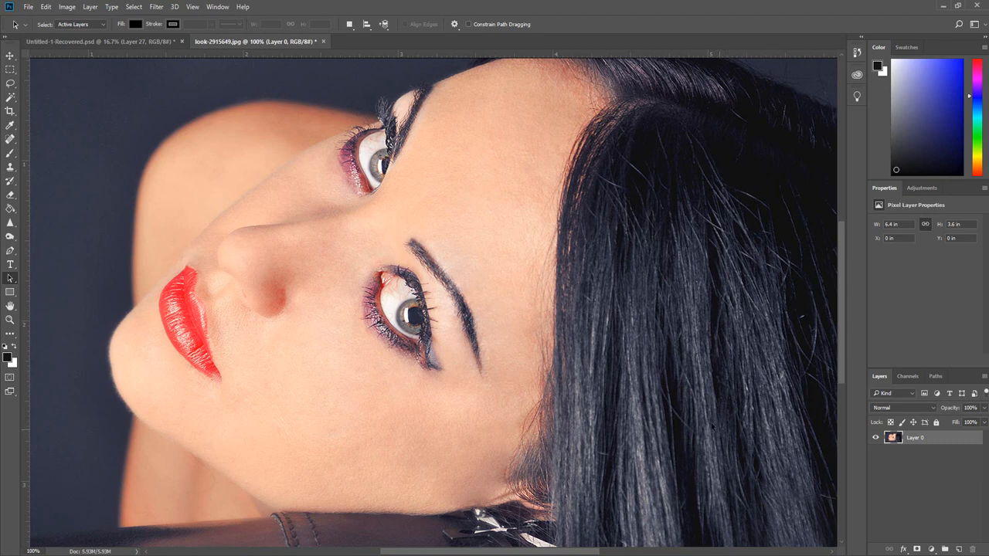
# - Check the portrait's pixel dimensions in Image Size and dismiss the dialog
pyautogui.click(66, 7)
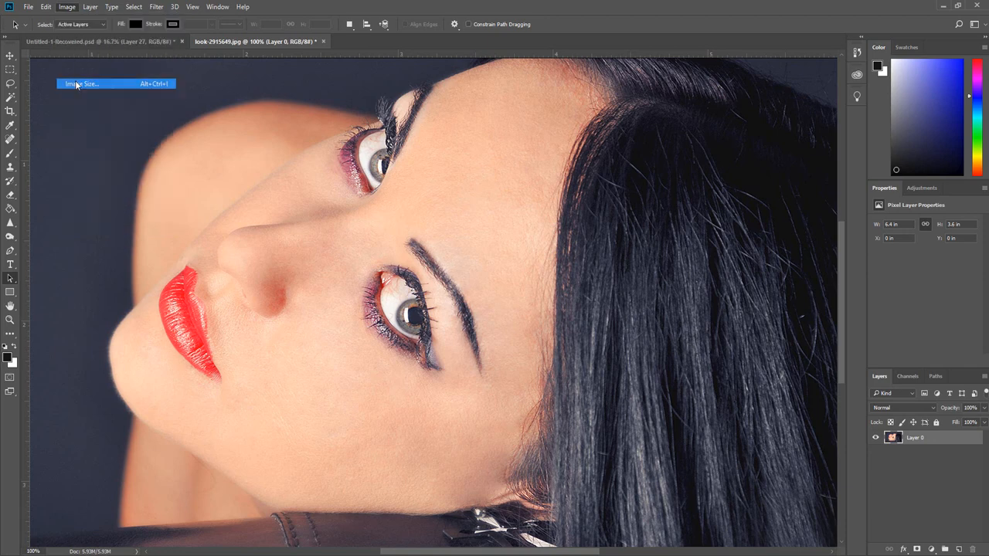
pyautogui.click(81, 84)
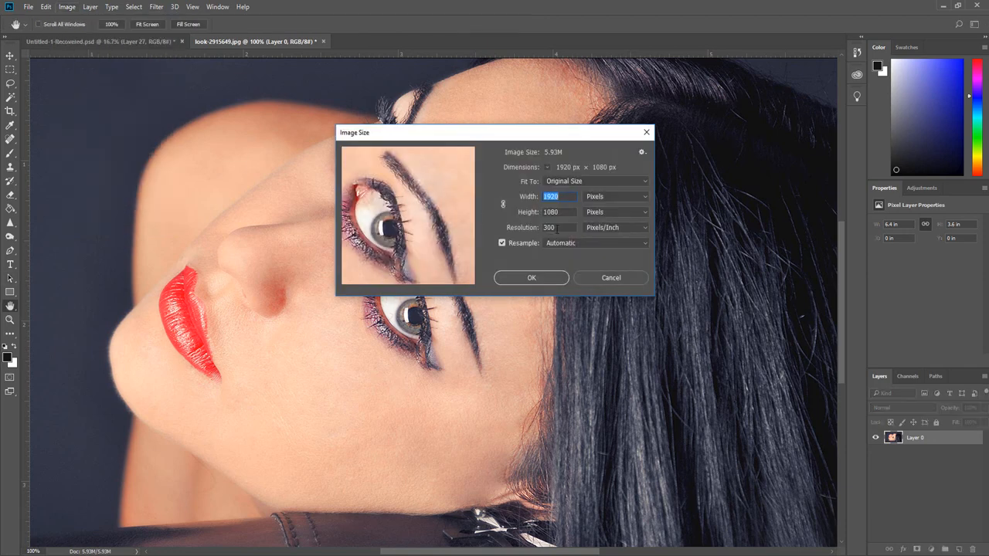
pyautogui.click(559, 227)
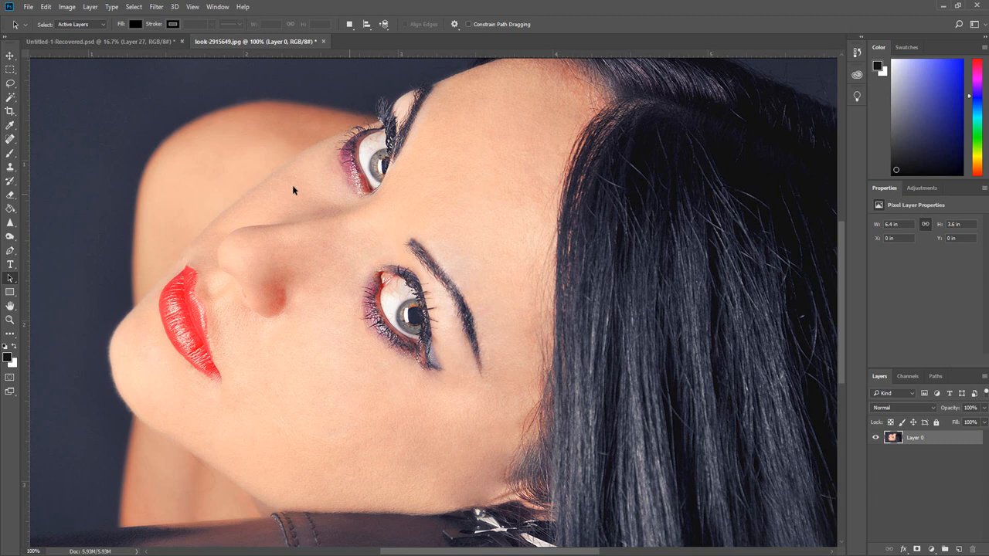
# - Lift the portrait's shadows with a Shadows/Highlights adjustment of about 15%
pyautogui.click(66, 6)
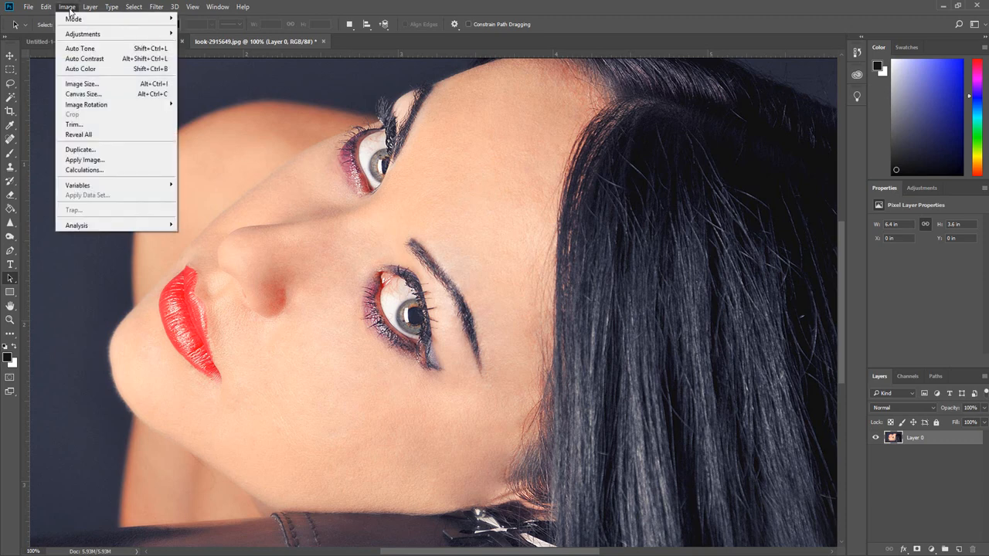
pyautogui.moveTo(83, 34)
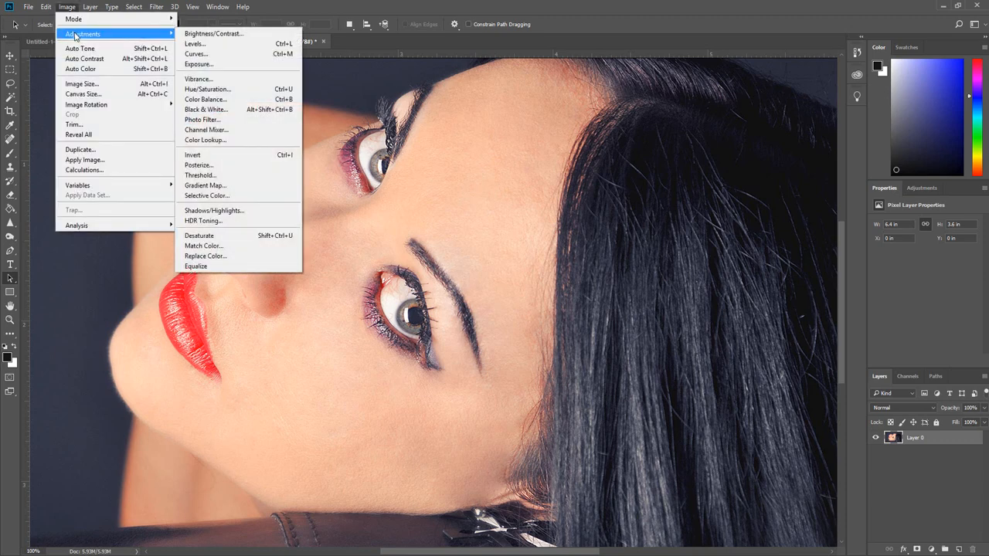
pyautogui.moveTo(213, 211)
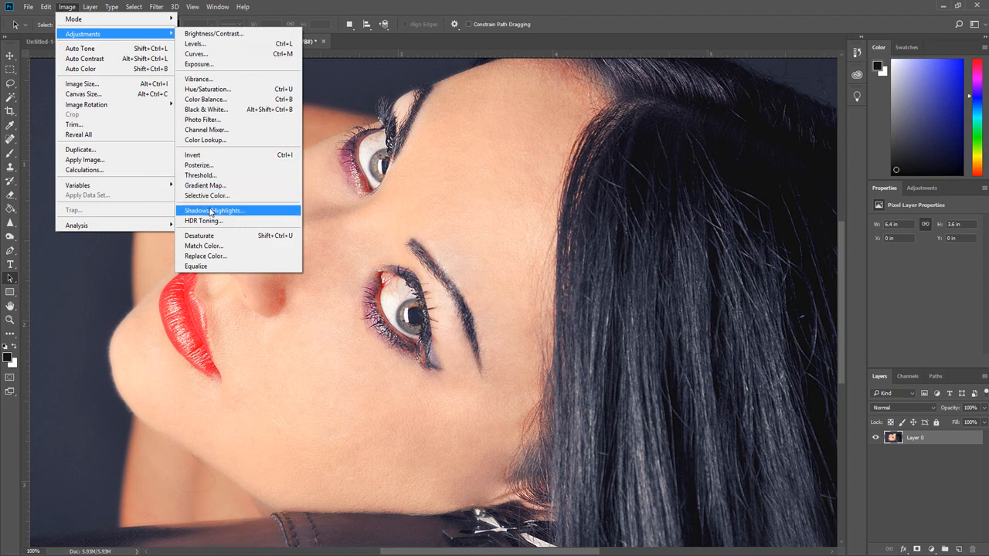
pyautogui.click(215, 210)
pyautogui.write('1')
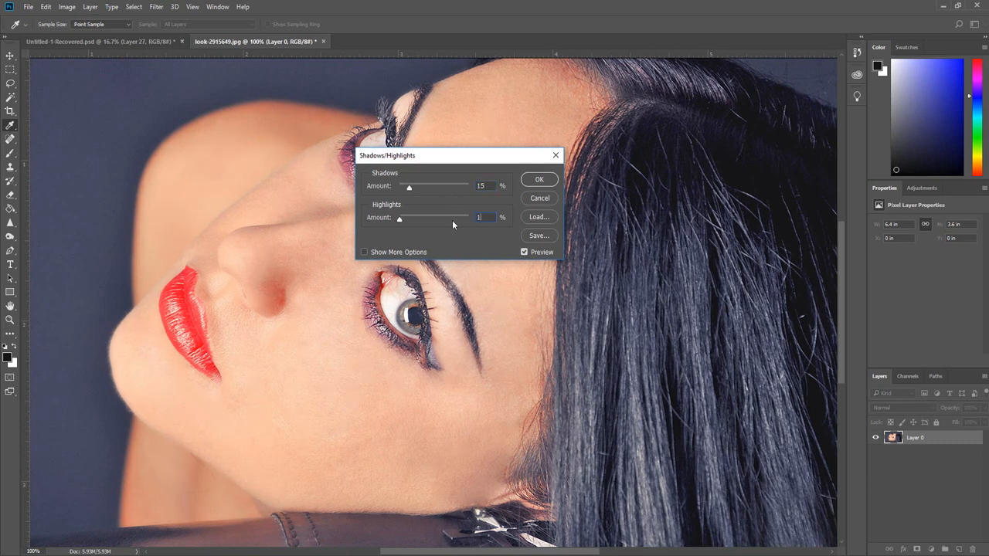
pyautogui.click(539, 179)
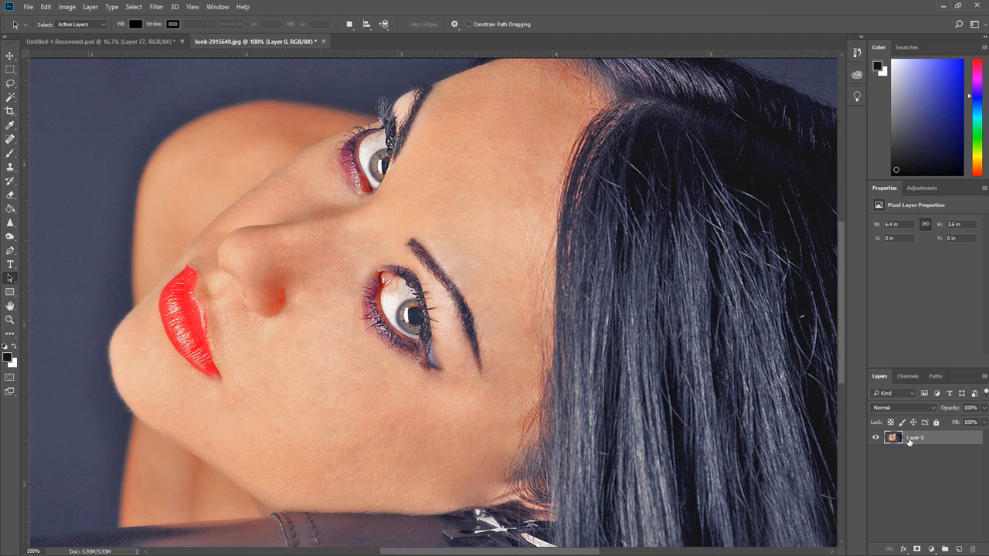
pyautogui.moveTo(910, 441)
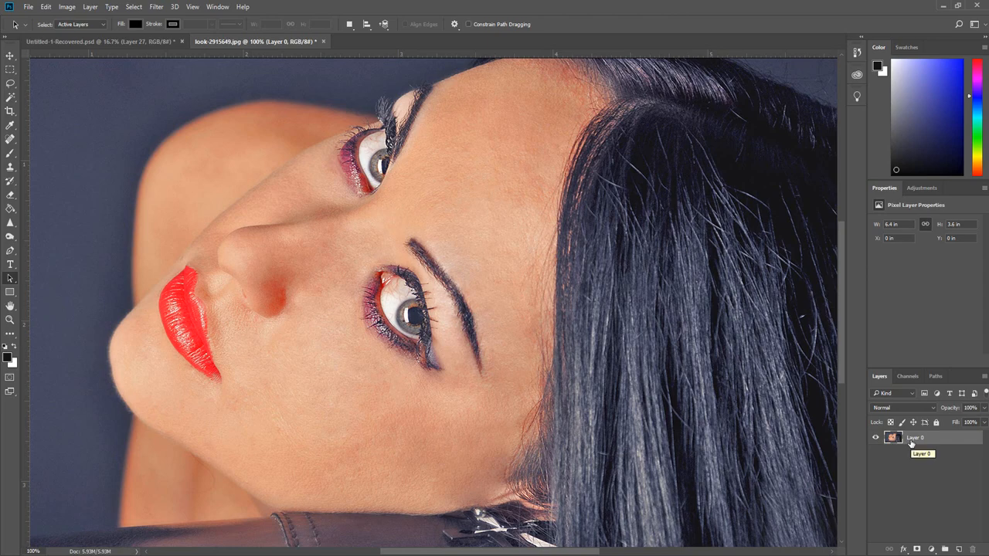
# - Duplicate the photo layer as a new layer named Outline
pyautogui.click(90, 6)
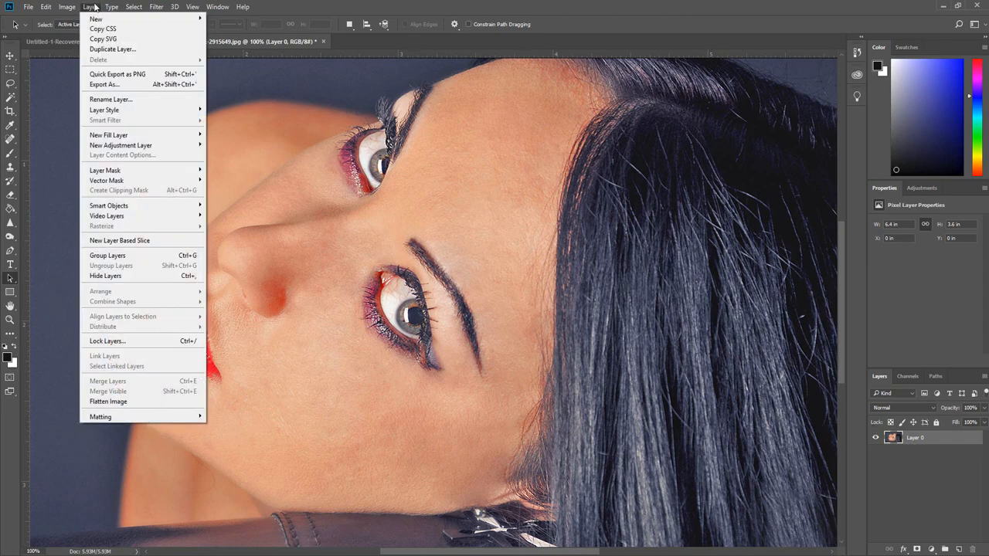
pyautogui.click(113, 48)
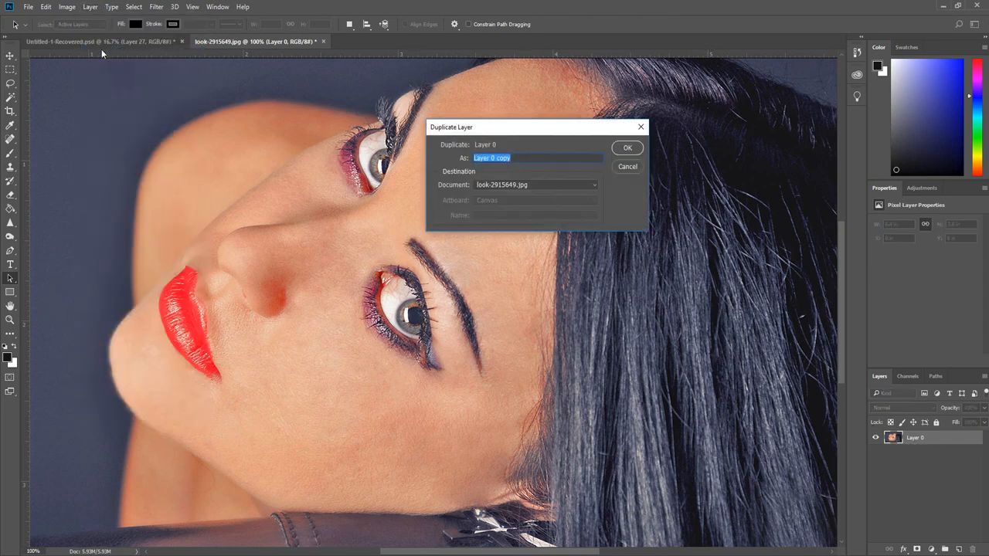
pyautogui.moveTo(444, 158)
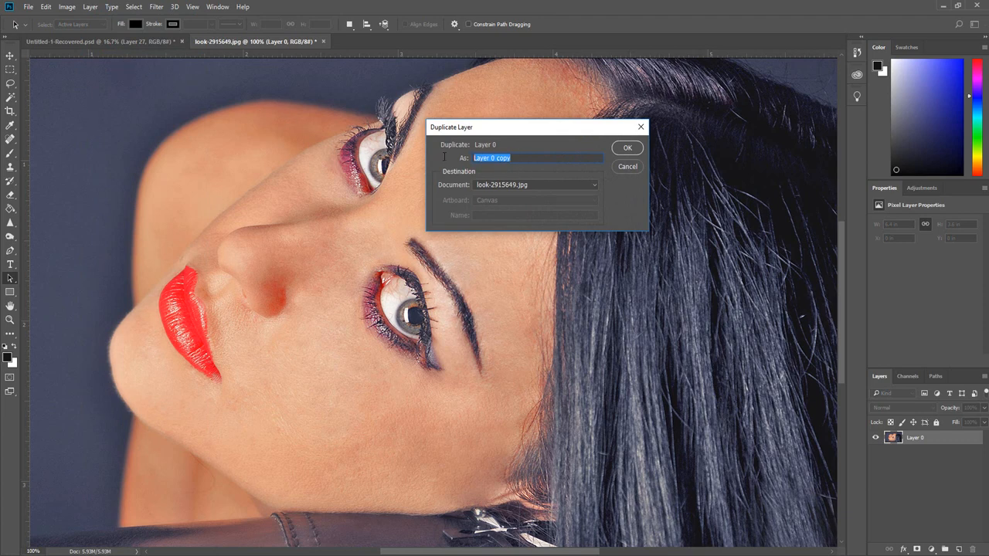
pyautogui.write('Outline')
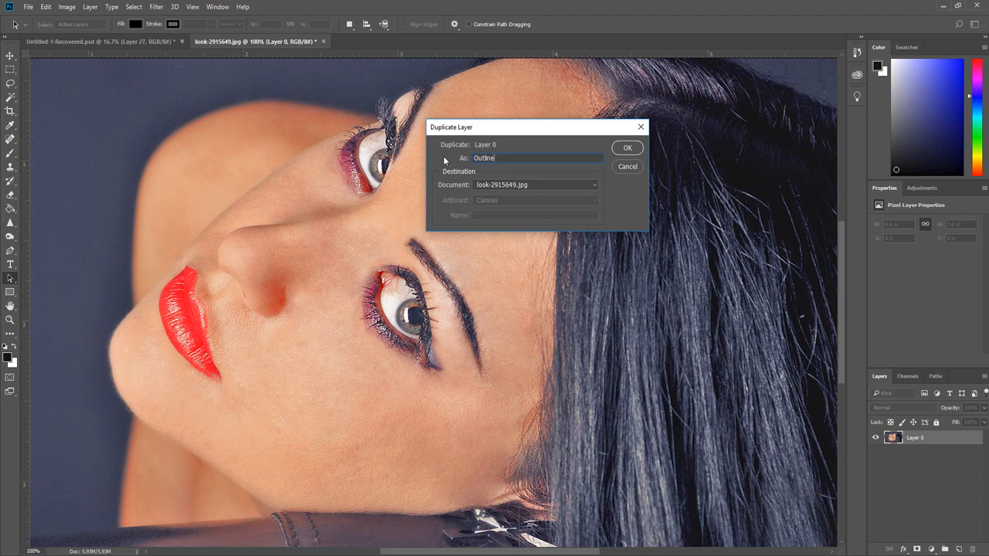
pyautogui.click(627, 149)
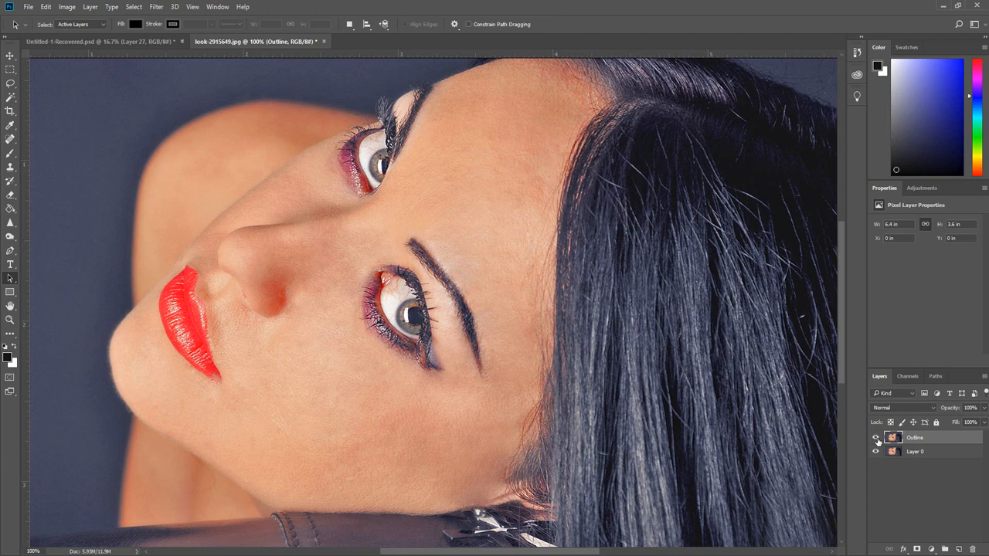
pyautogui.moveTo(874, 437)
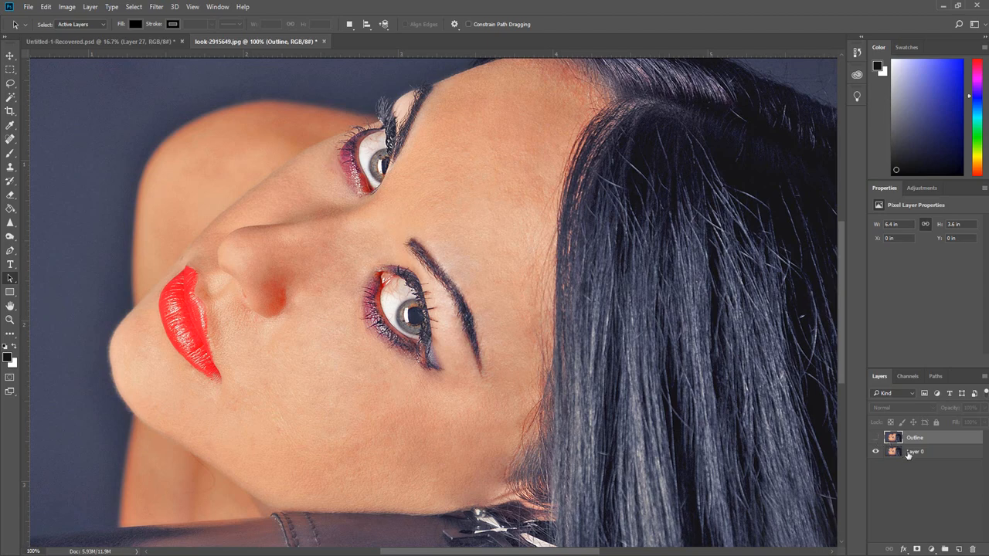
# - Convert Layer 0 into an embedded smart object from its layer options
pyautogui.rightClick(915, 451)
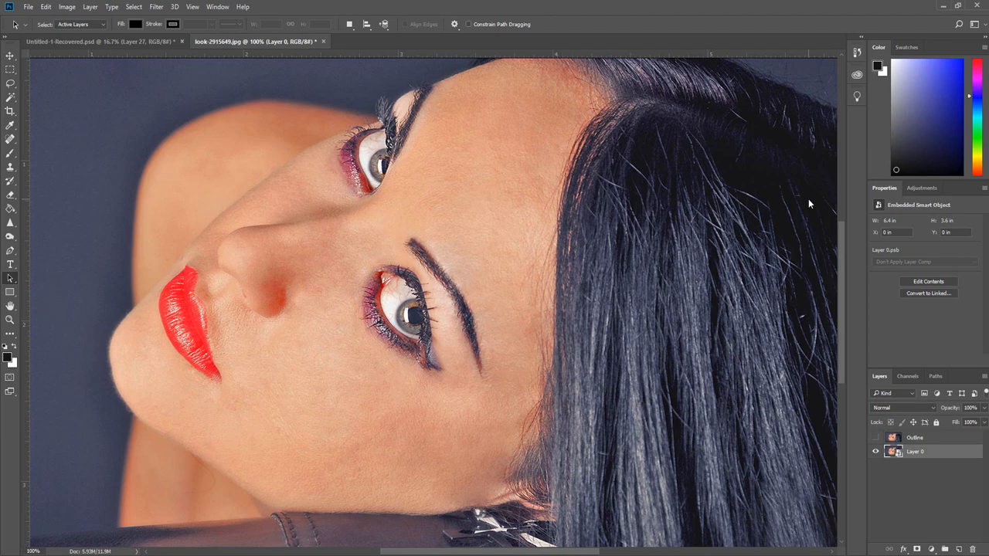
# - Apply the Artistic > Poster Edges gallery filter to Layer 0 and confirm its blending
pyautogui.click(156, 6)
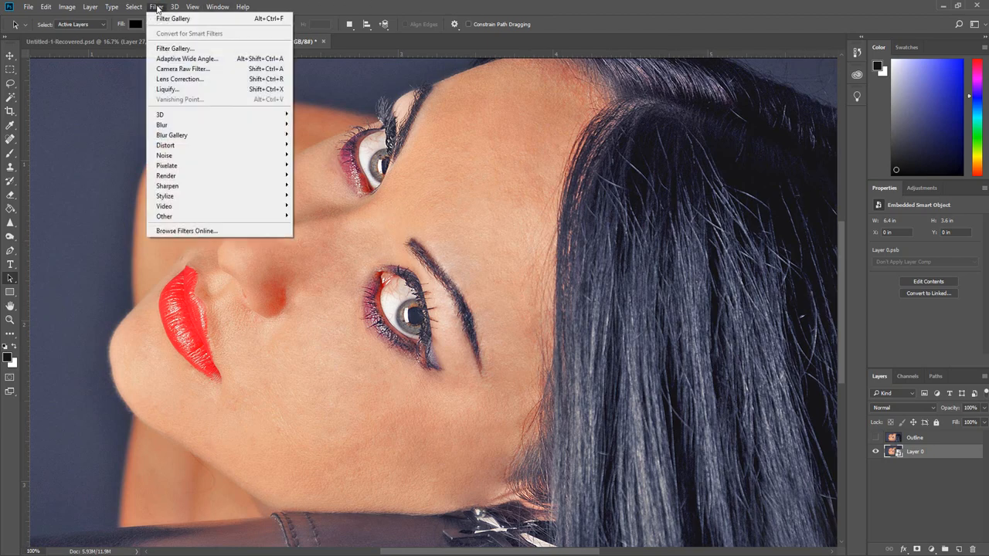
pyautogui.click(175, 48)
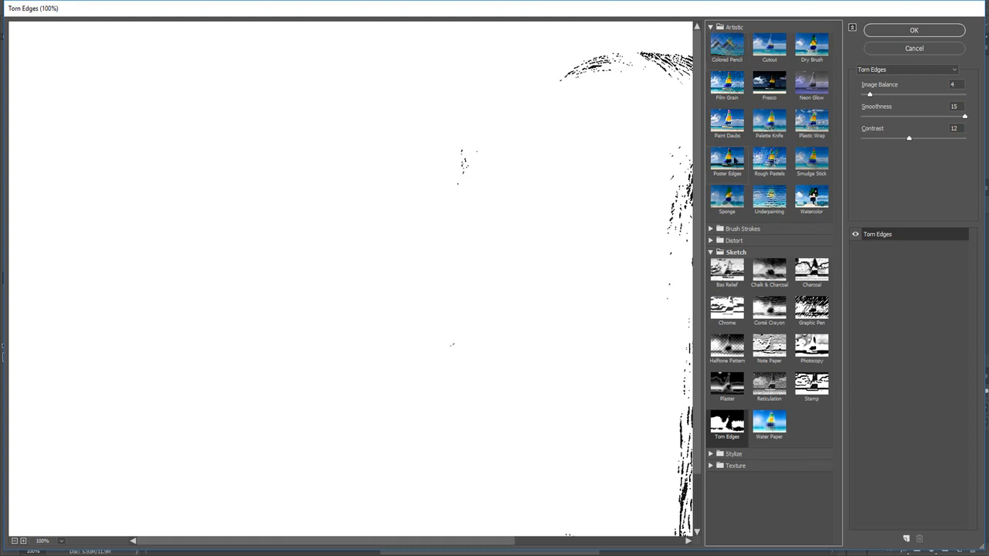
pyautogui.click(726, 158)
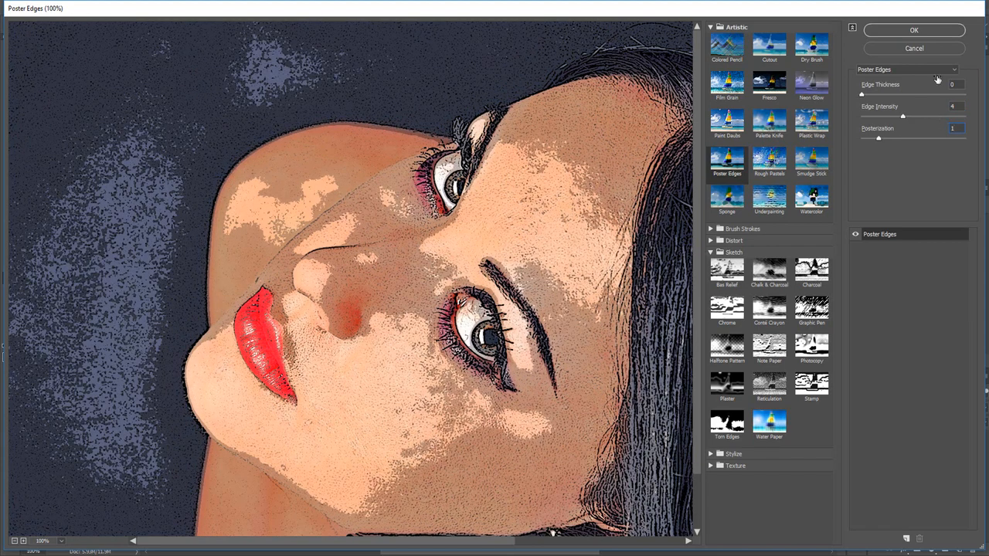
pyautogui.click(914, 31)
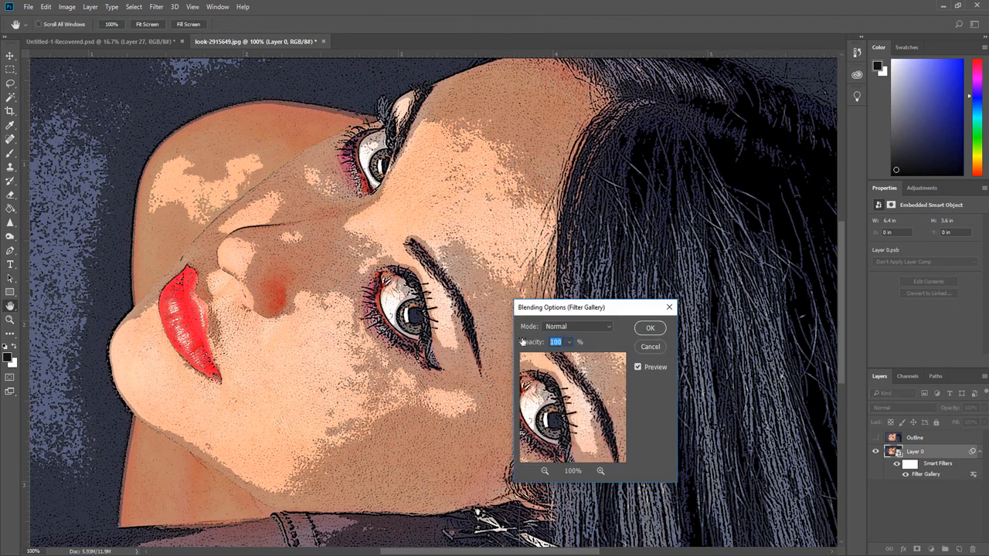
pyautogui.click(649, 327)
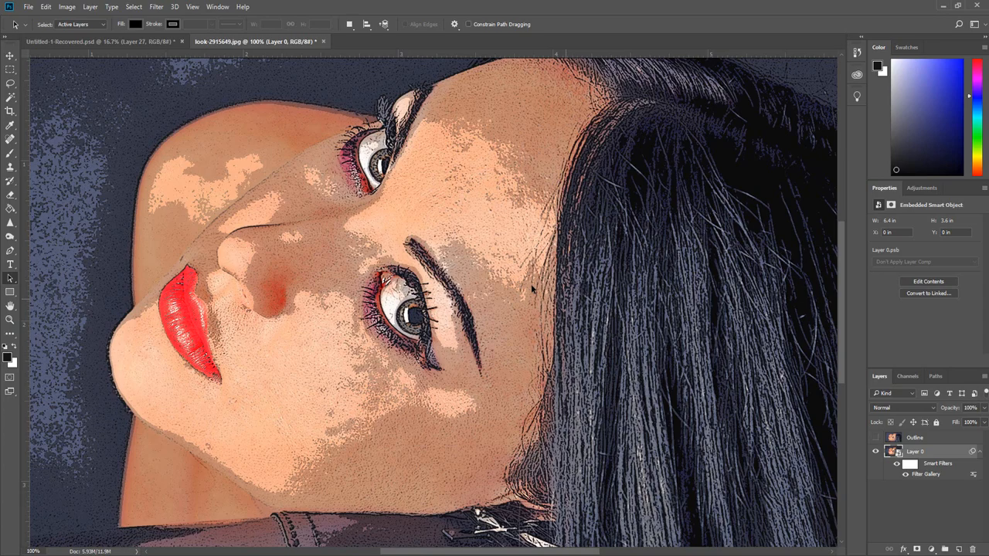
# - Add a Cutout gallery filter with an adjusted number of colour levels
pyautogui.click(156, 7)
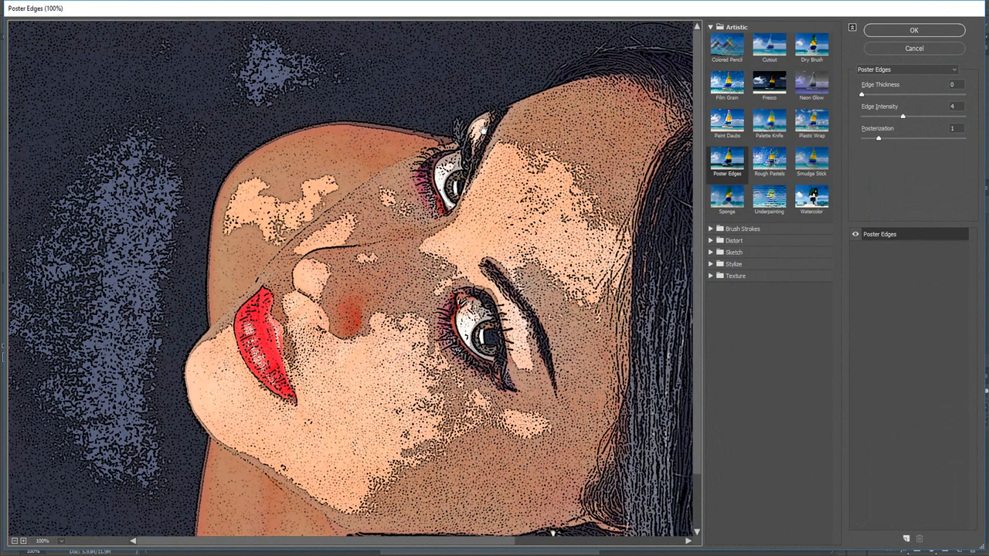
pyautogui.click(770, 46)
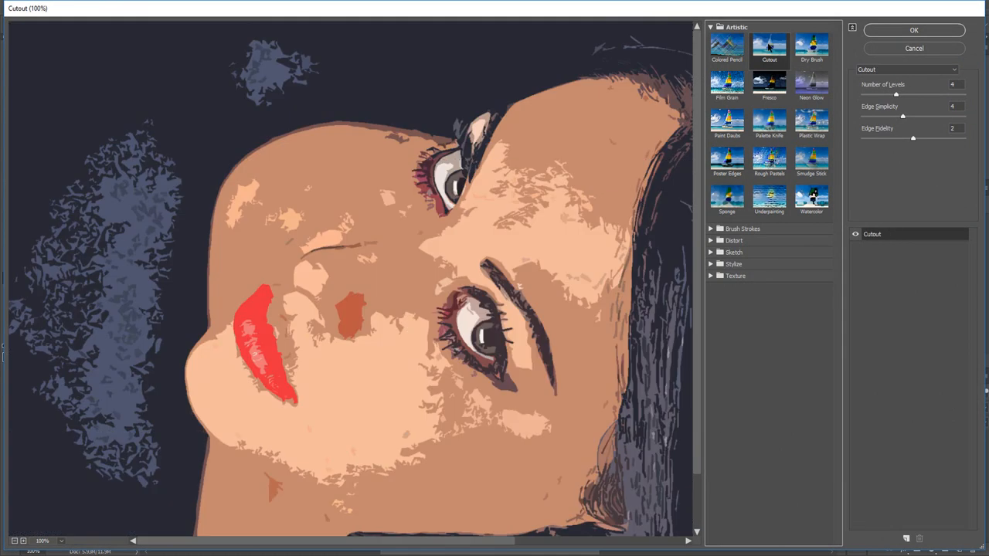
pyautogui.click(952, 83)
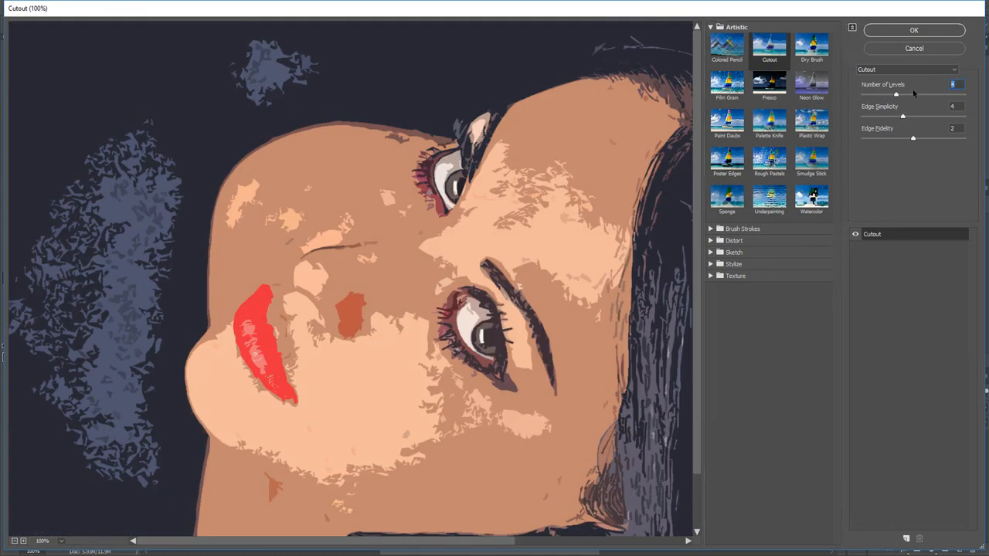
pyautogui.moveTo(896, 95); pyautogui.dragTo(930, 94)
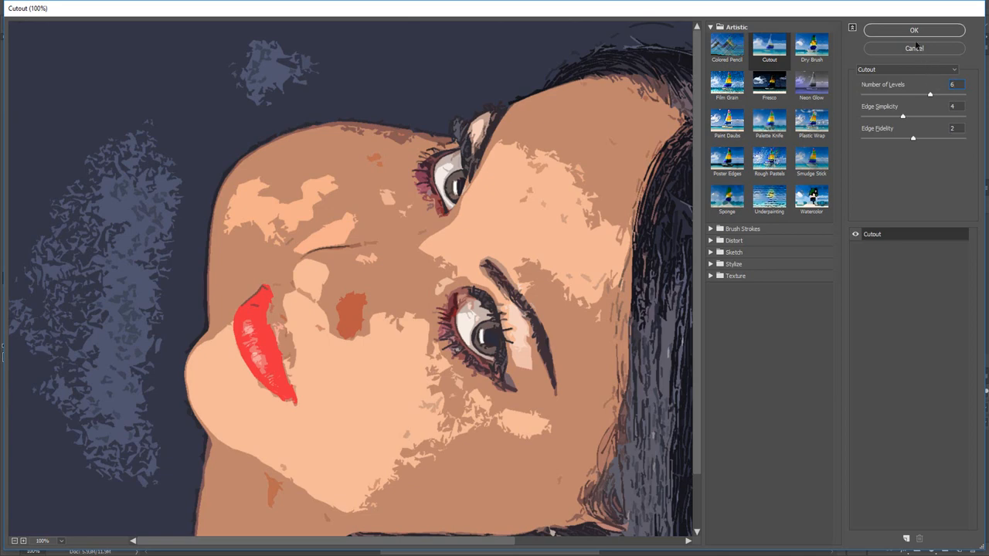
pyautogui.click(915, 31)
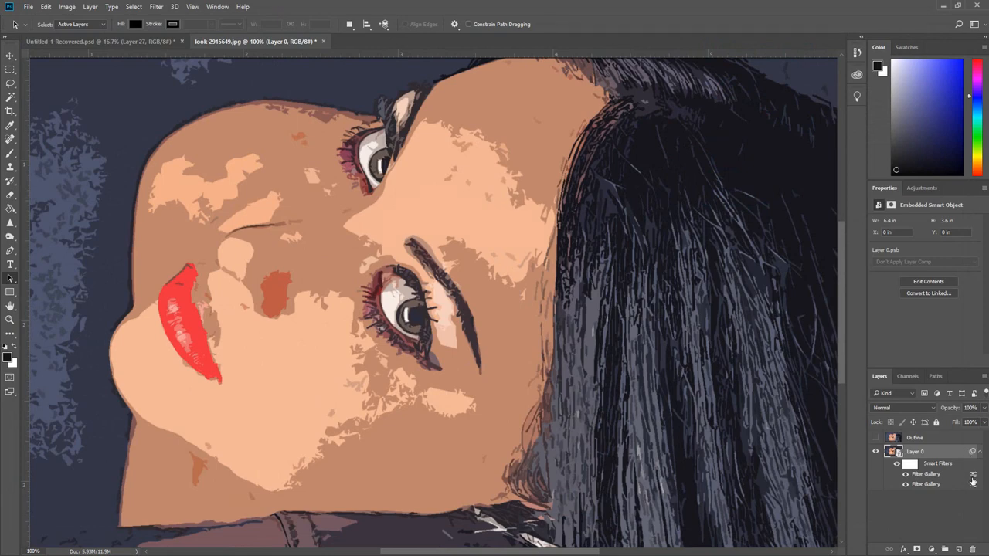
# - Adjust the Cutout filter's blending opacity and confirm it
pyautogui.doubleClick(973, 473)
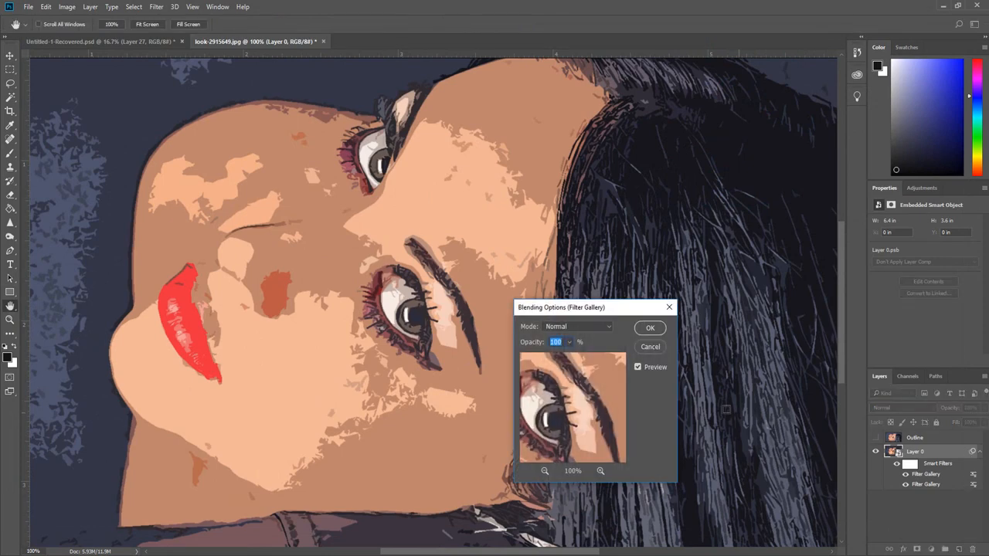
pyautogui.moveTo(519, 346)
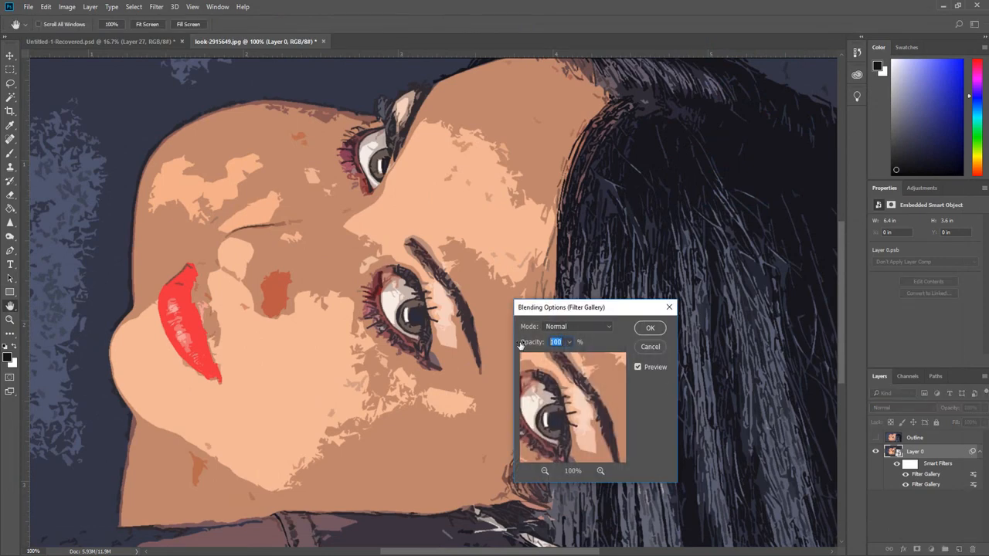
pyautogui.click(649, 328)
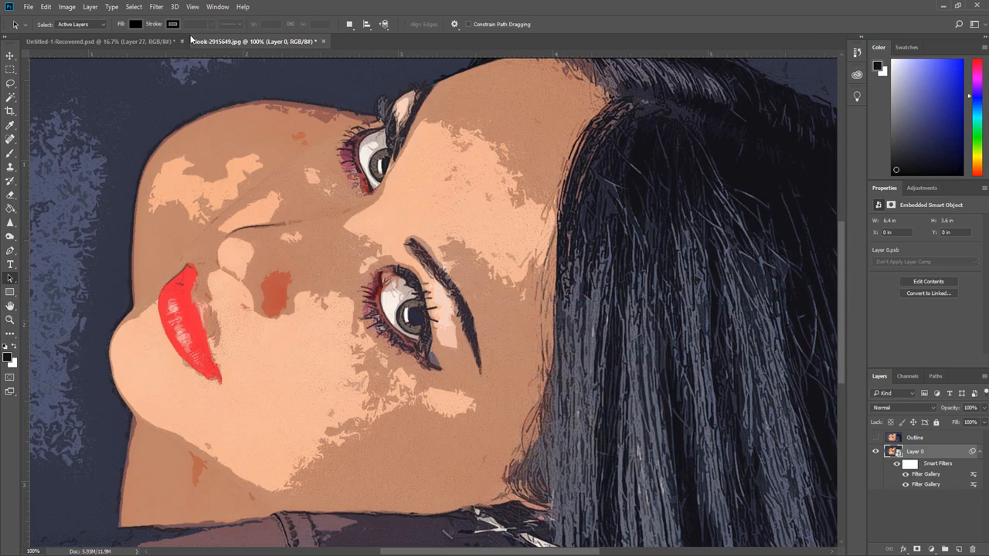
# - Set up Pixelate > Color Halftone with Max. Radius 4 and edited channel screen angles
pyautogui.click(156, 6)
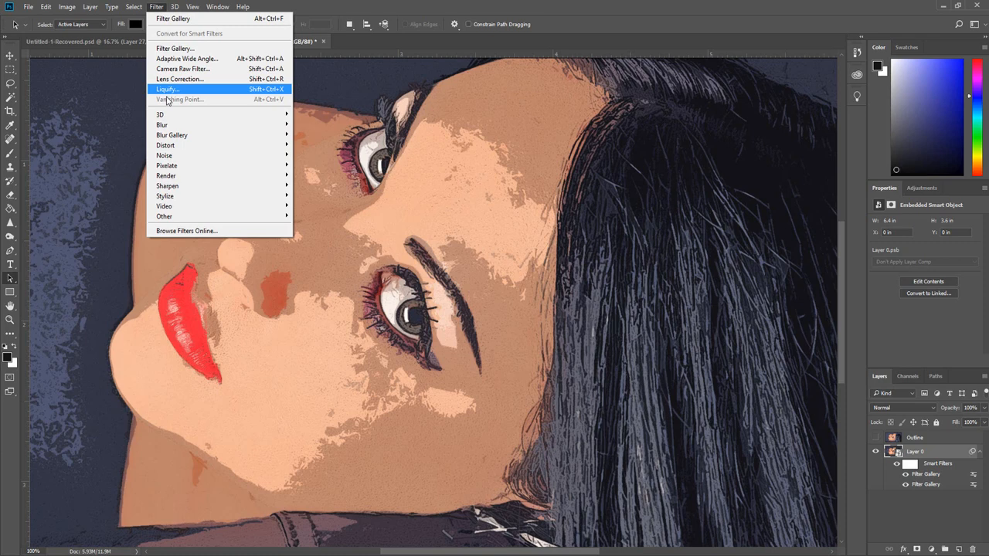
pyautogui.moveTo(167, 165)
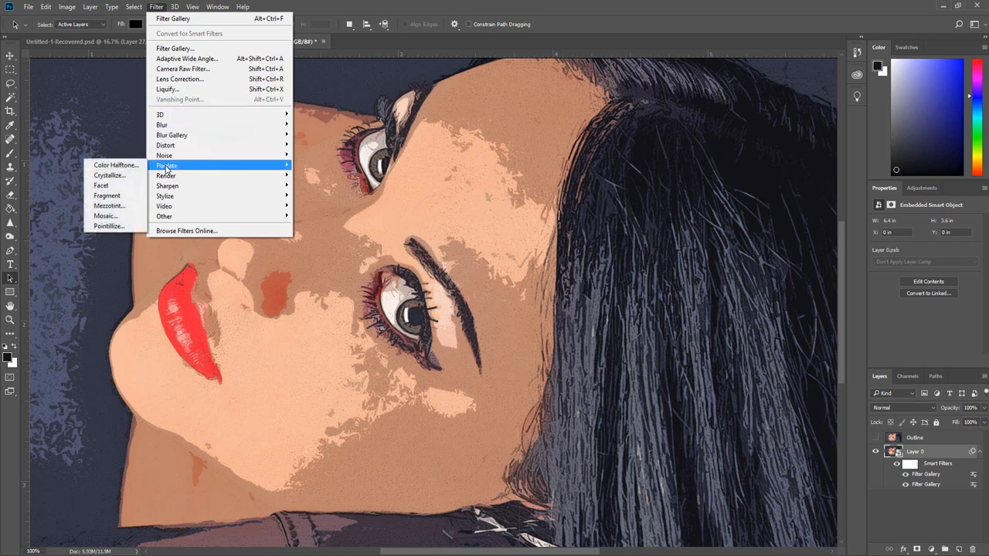
pyautogui.click(115, 164)
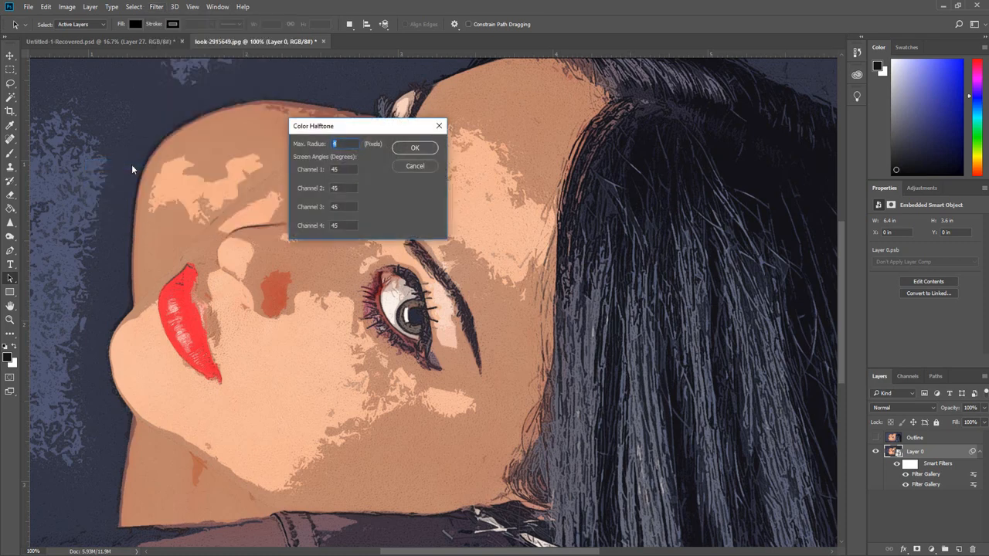
pyautogui.write('4')
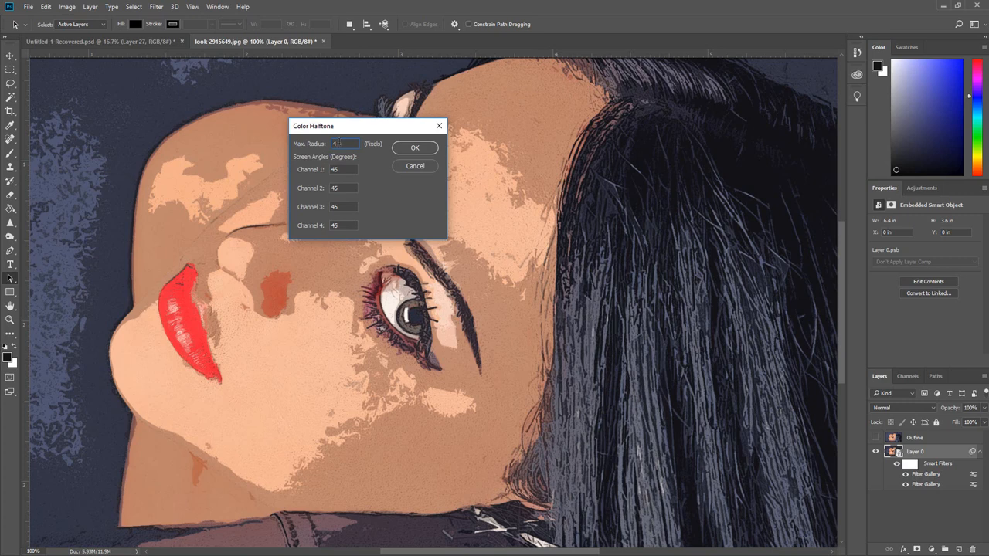
pyautogui.click(343, 168)
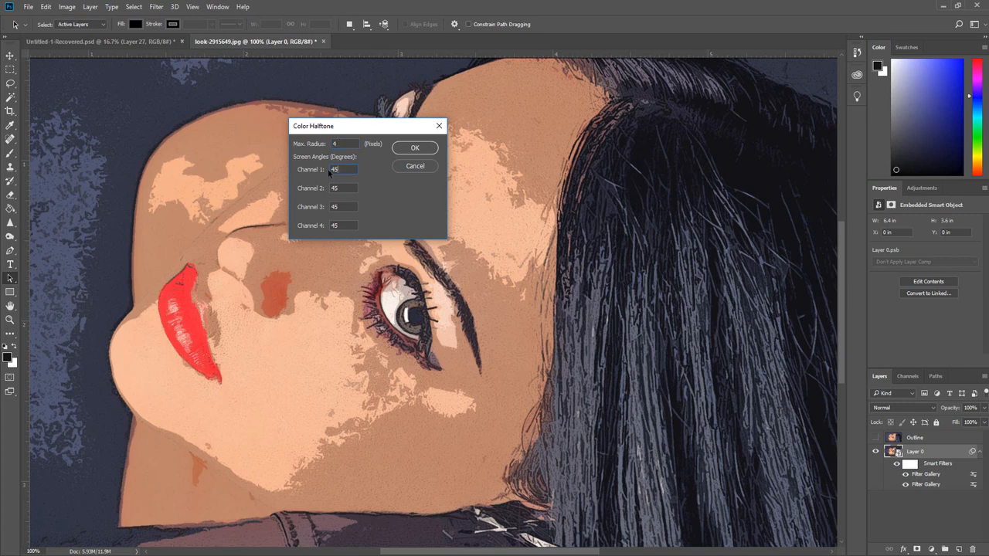
pyautogui.click(343, 207)
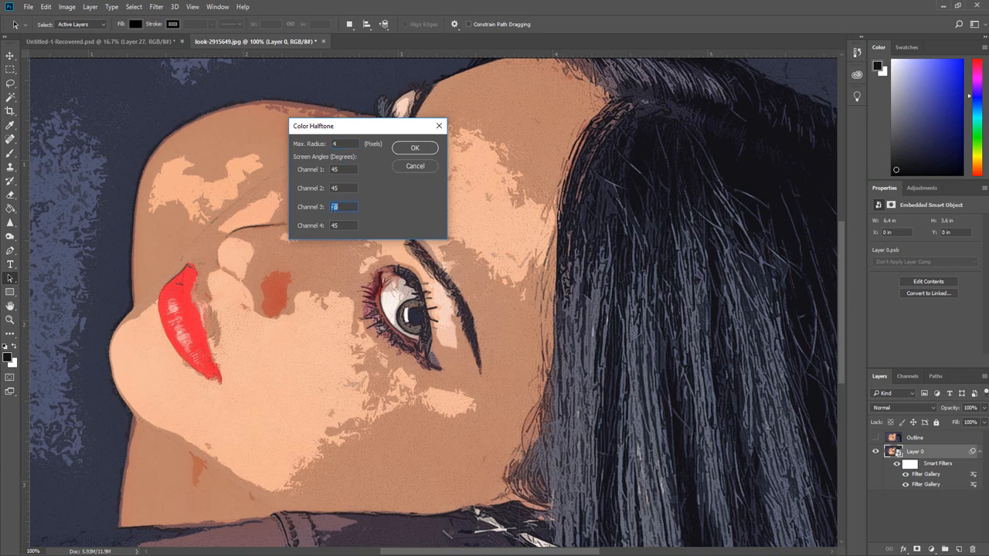
pyautogui.click(414, 148)
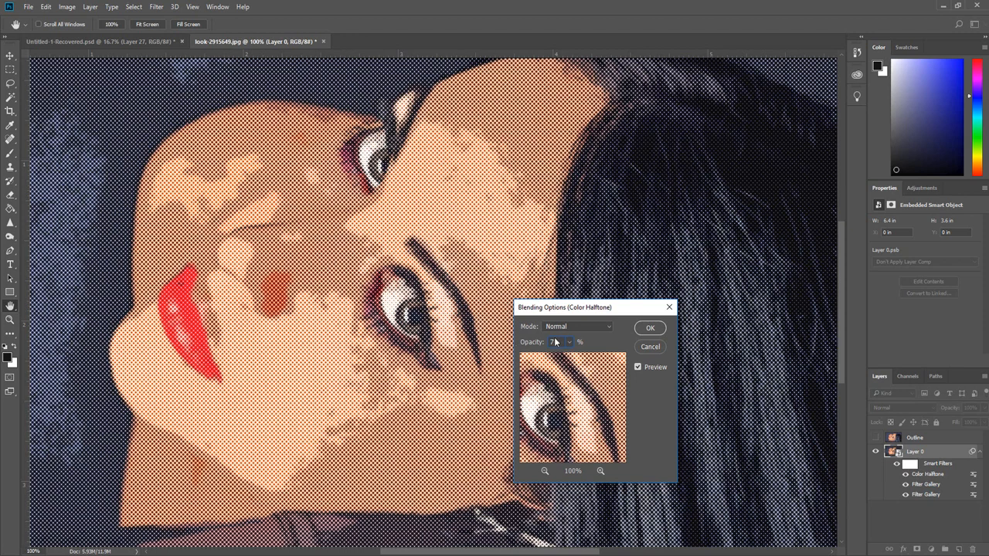
# - Confirm the Color Halftone filter's blending settings
pyautogui.click(578, 326)
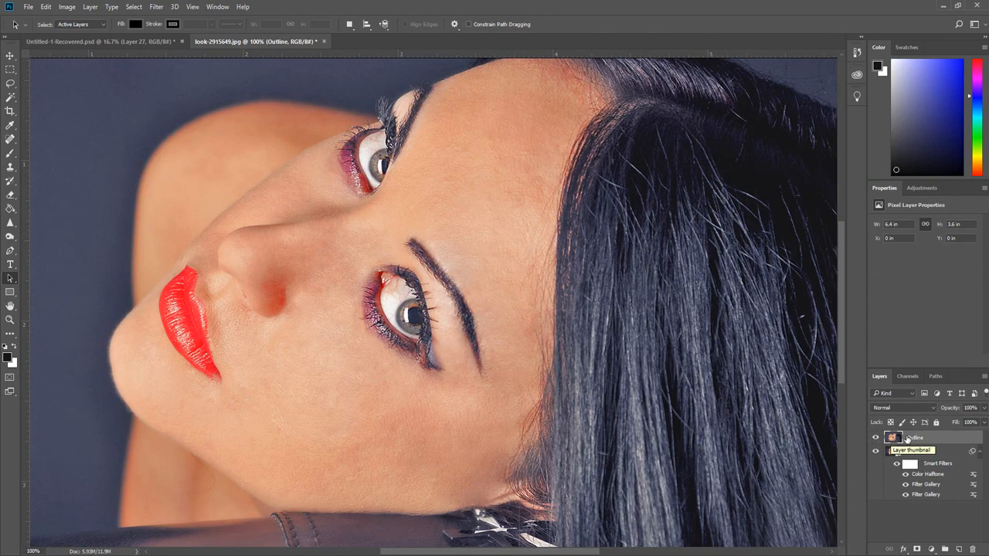
# - Convert the Outline layer into an embedded smart object
pyautogui.rightClick(893, 439)
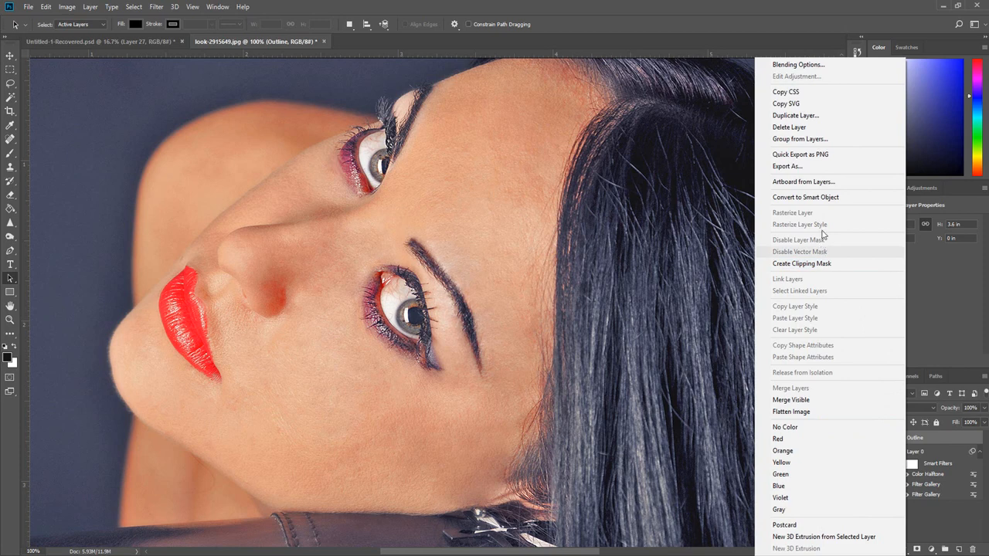
pyautogui.click(805, 198)
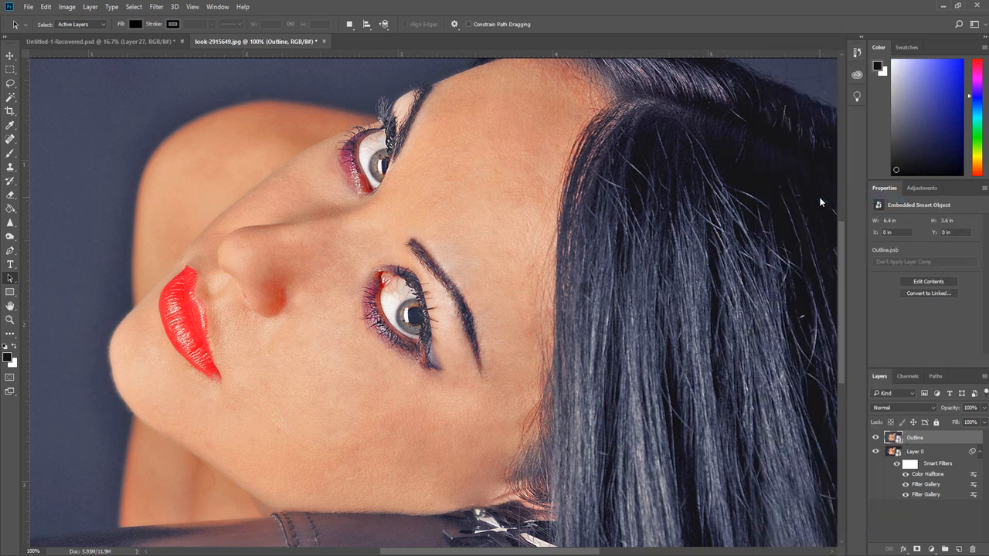
# - Apply the Stylize > Glowing Edges gallery filter to the Outline layer
pyautogui.click(156, 7)
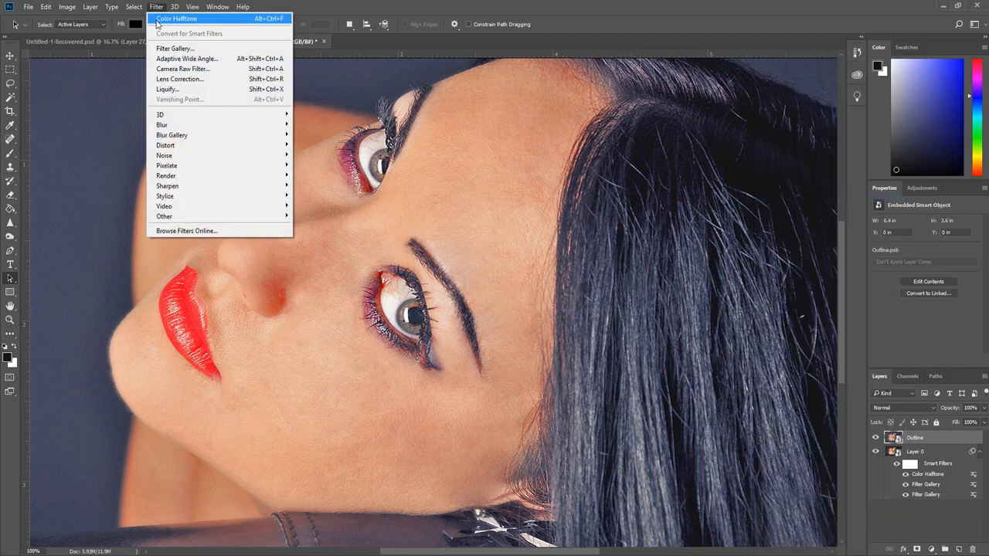
pyautogui.click(175, 47)
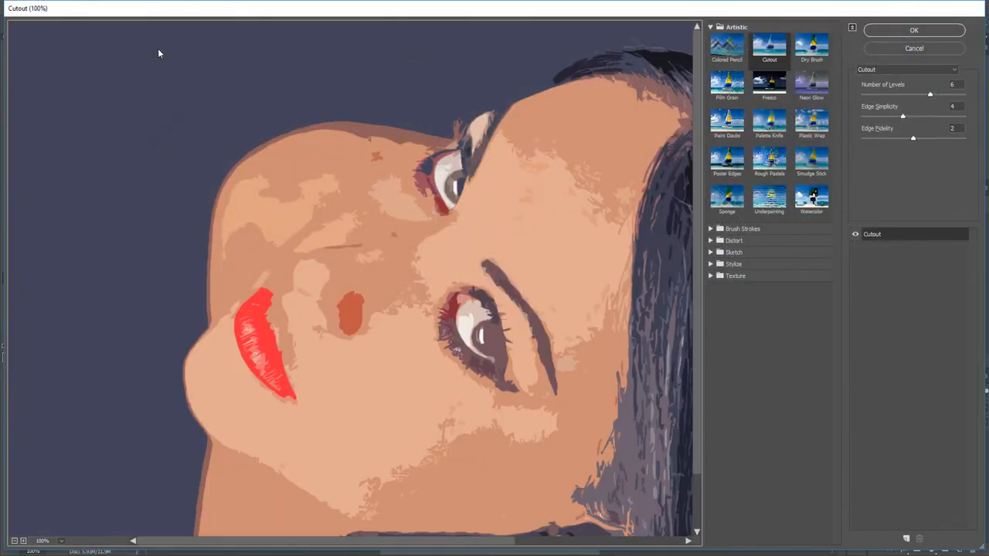
pyautogui.moveTo(672, 247)
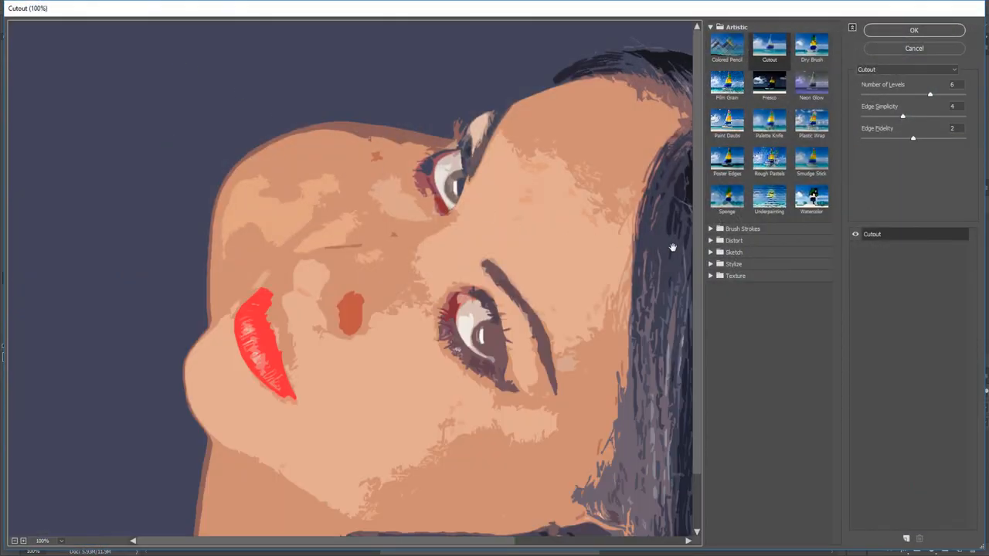
pyautogui.click(726, 285)
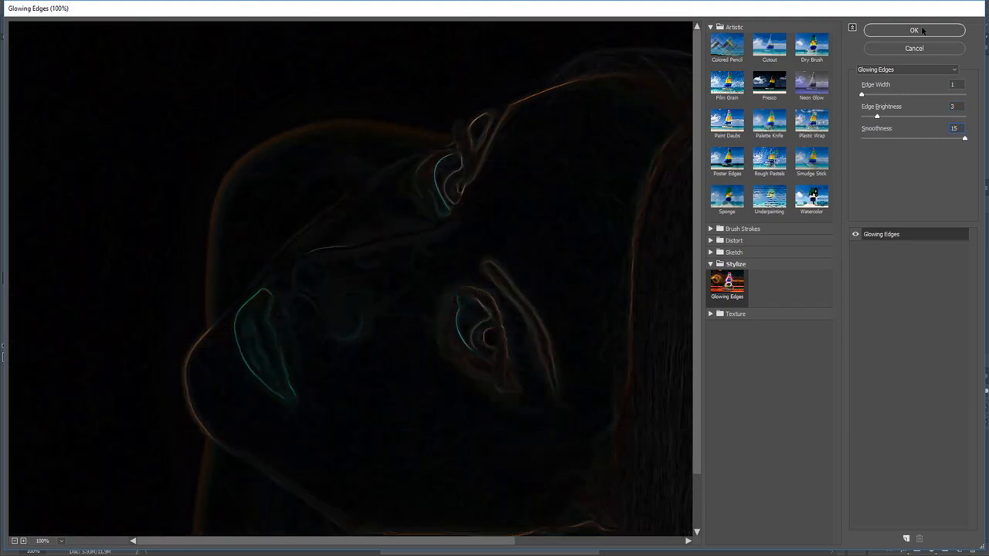
pyautogui.click(915, 31)
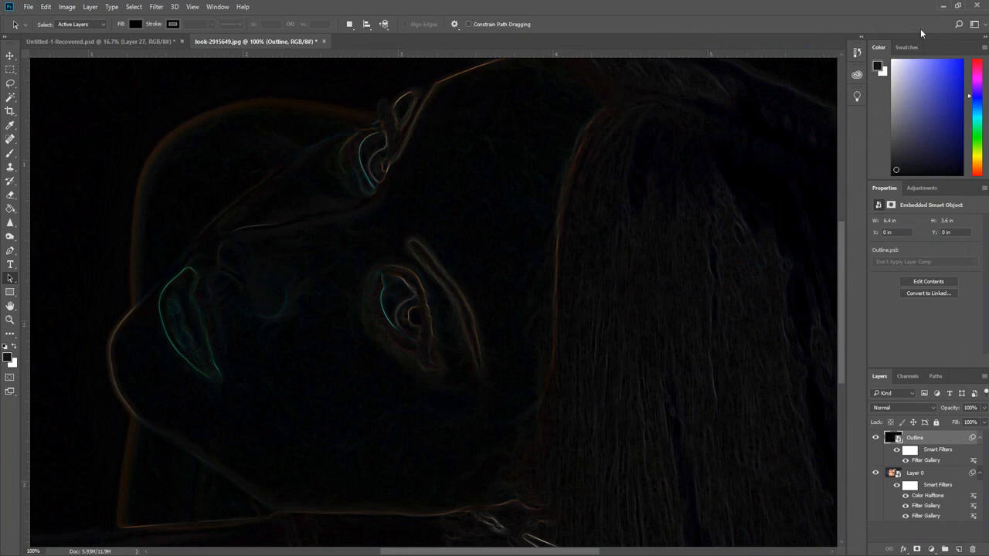
pyautogui.moveTo(37, 346)
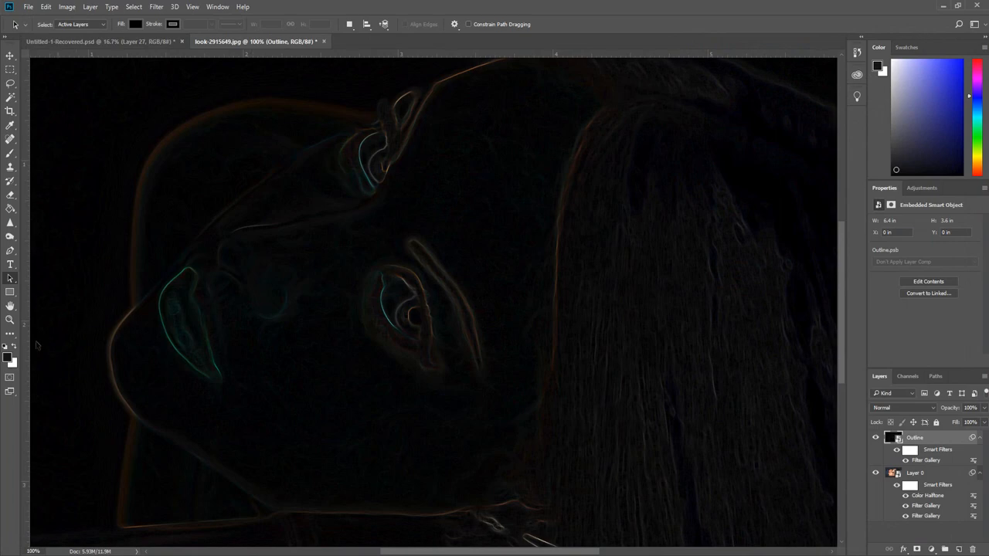
pyautogui.moveTo(13, 362)
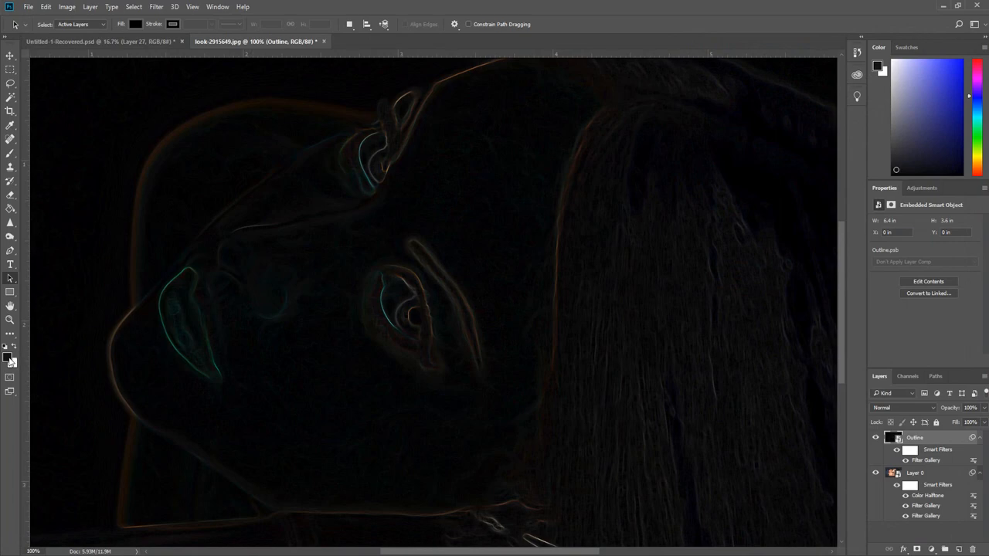
# - Switch the Outline filter to Sketch > Torn Edges with adjusted Smoothness
pyautogui.click(156, 6)
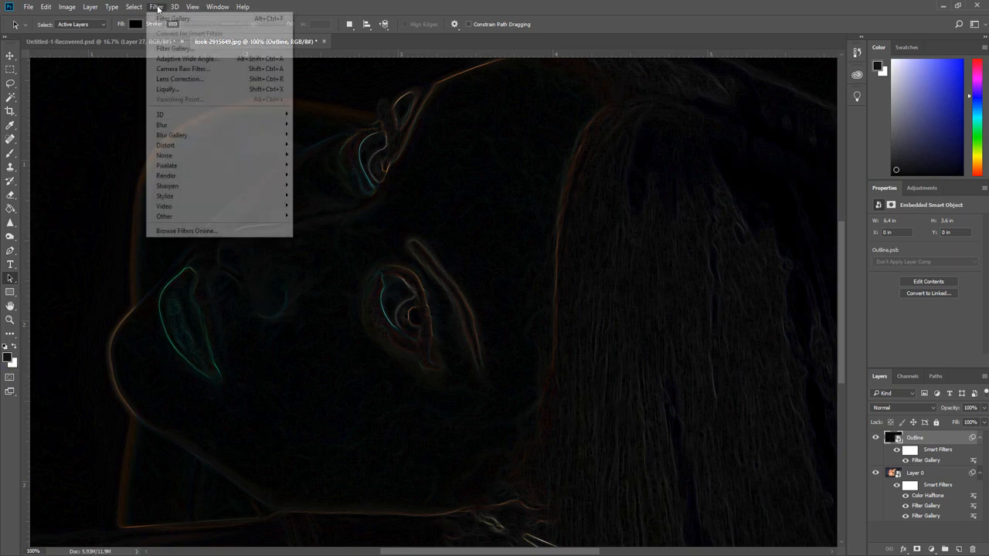
pyautogui.click(173, 41)
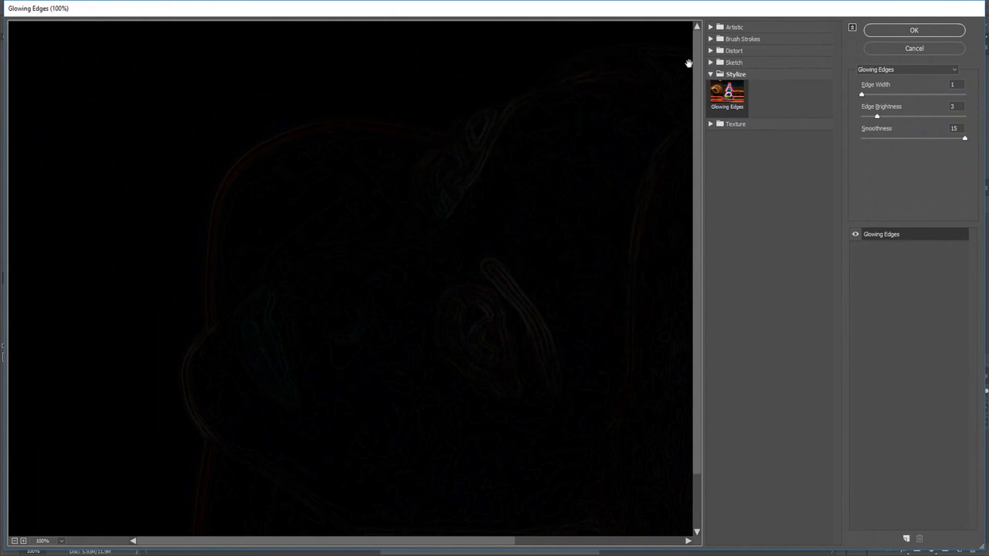
pyautogui.click(734, 62)
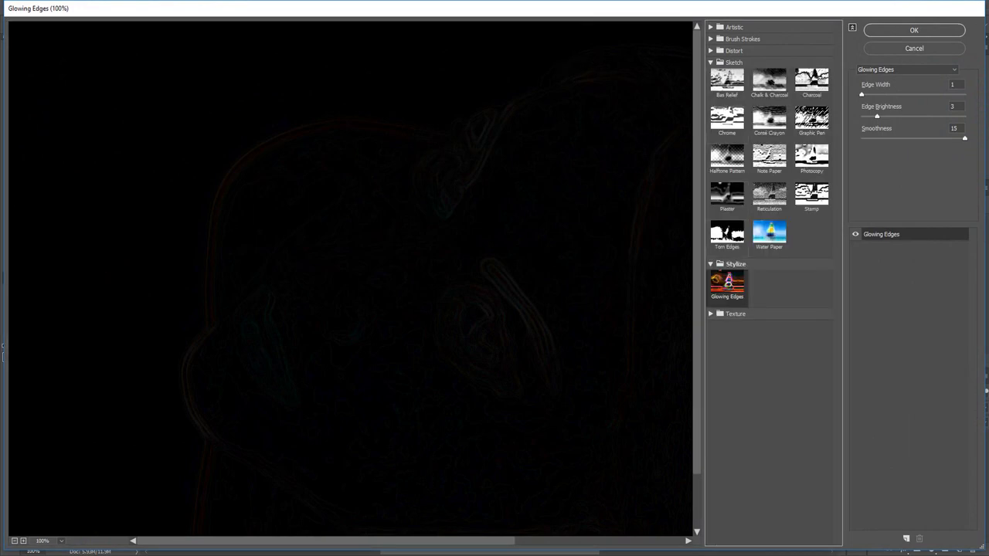
pyautogui.click(727, 232)
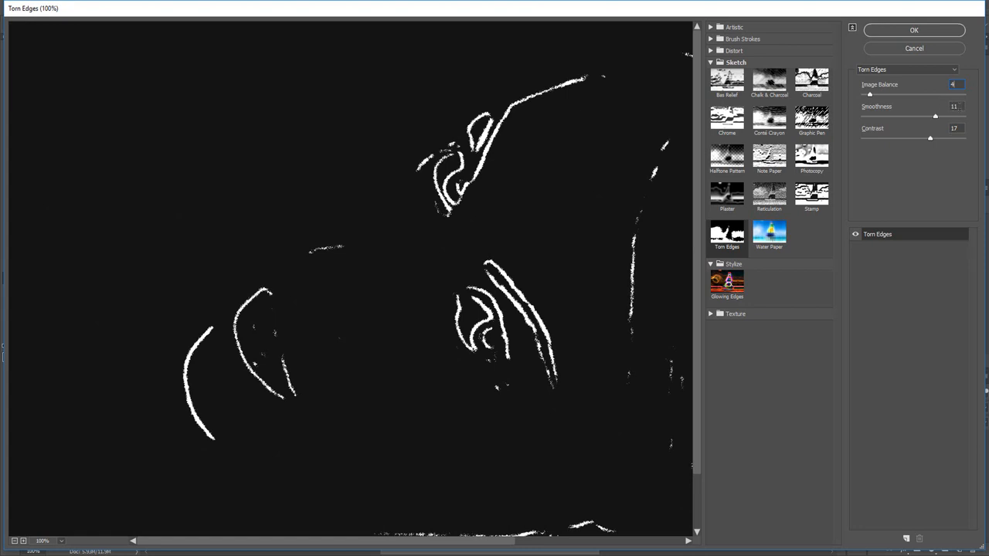
pyautogui.moveTo(934, 116); pyautogui.dragTo(964, 116)
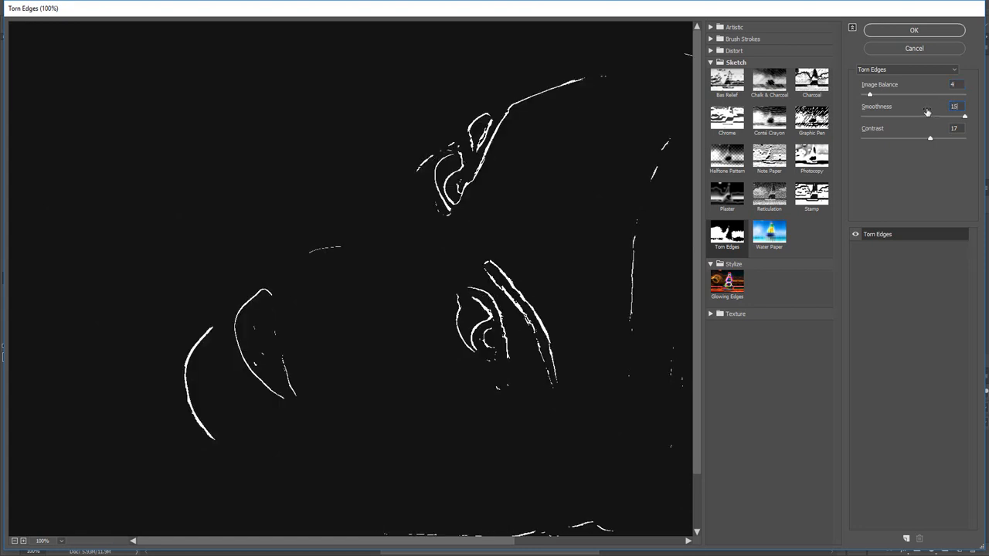
pyautogui.moveTo(953, 127)
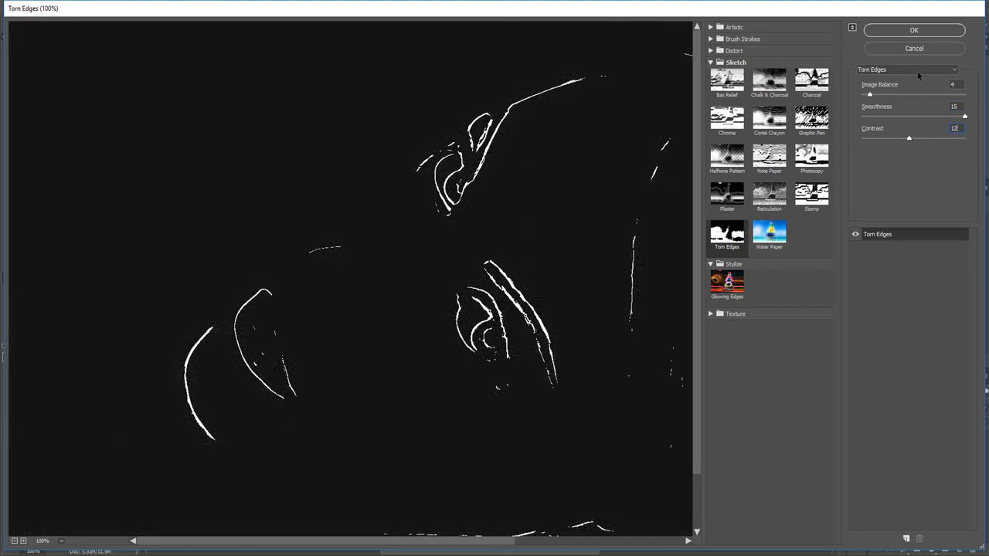
pyautogui.click(913, 31)
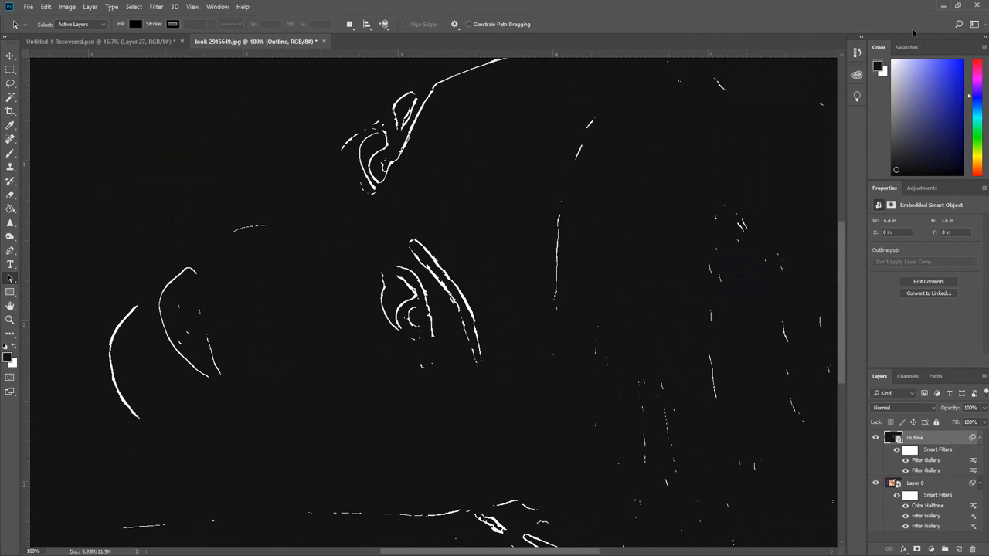
pyautogui.moveTo(918, 404)
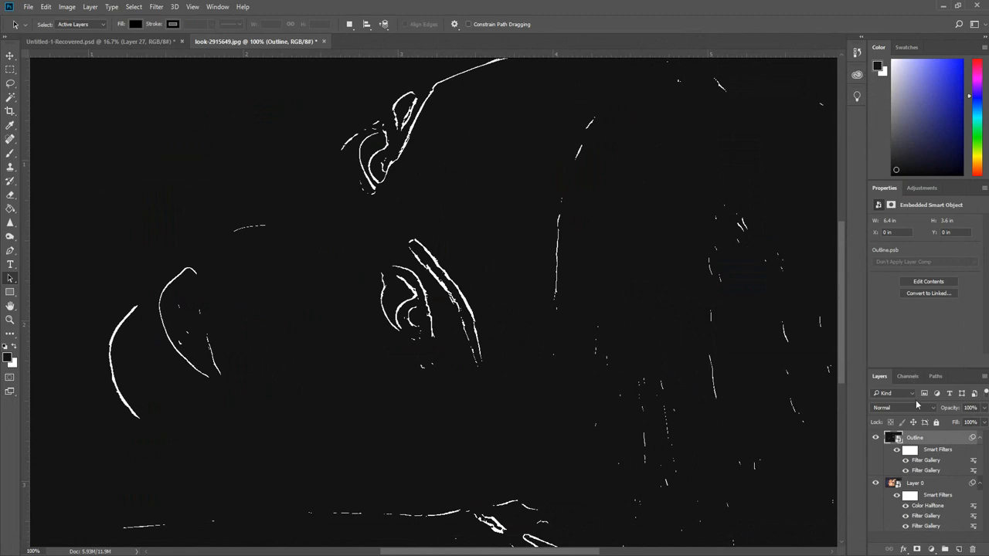
# - Blend the Outline layer in Overlay mode and lower its opacity slightly over the halftone portrait
pyautogui.click(900, 408)
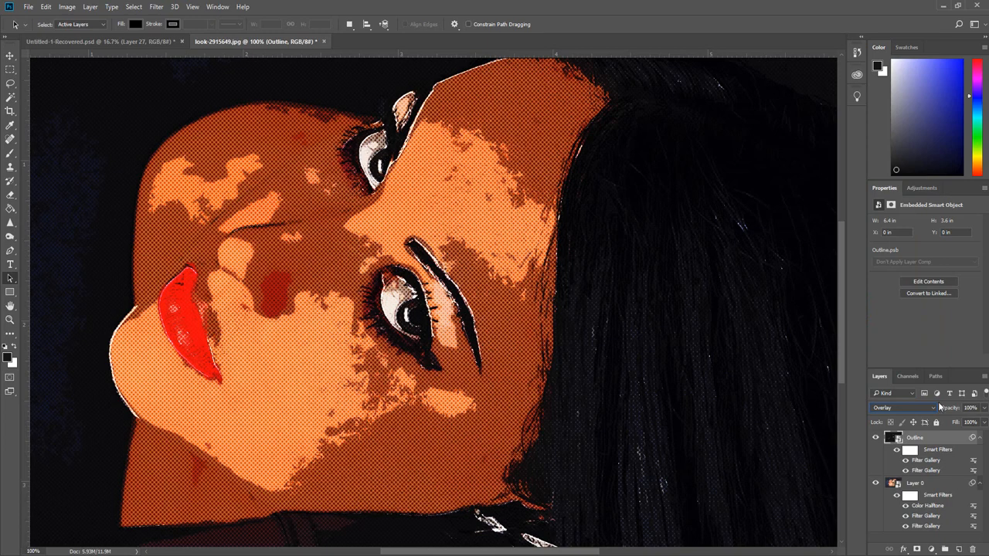
pyautogui.moveTo(981, 408); pyautogui.dragTo(965, 407)
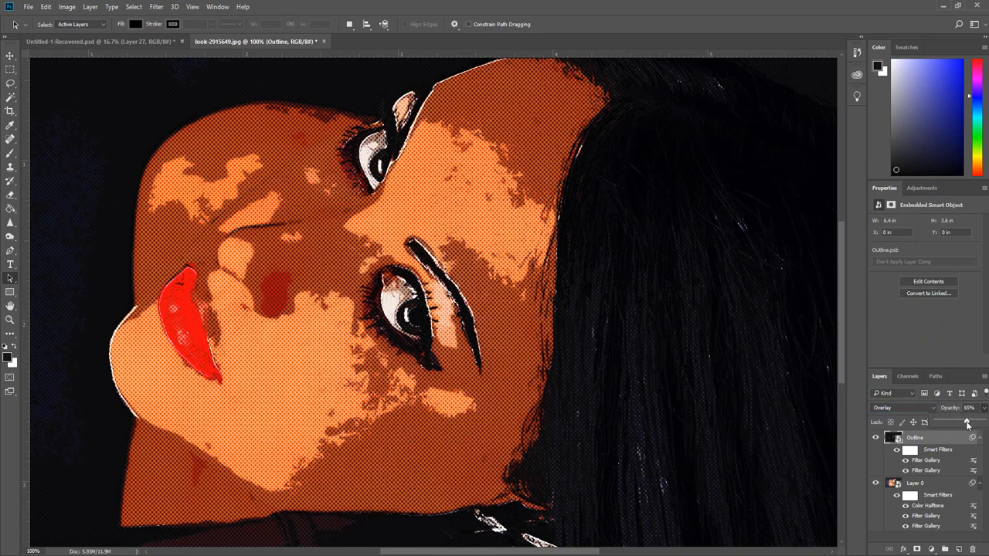